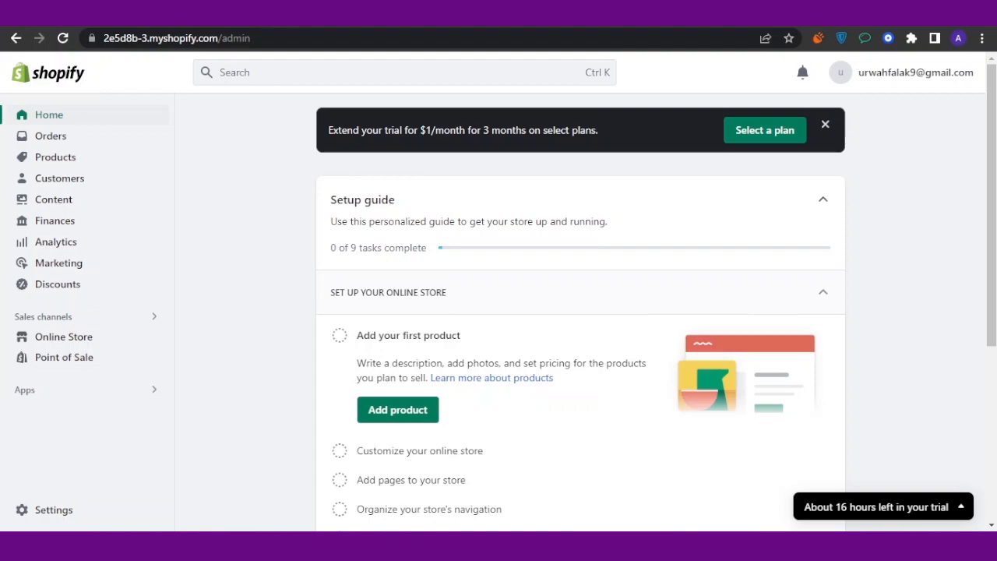
mouse_move(131, 314)
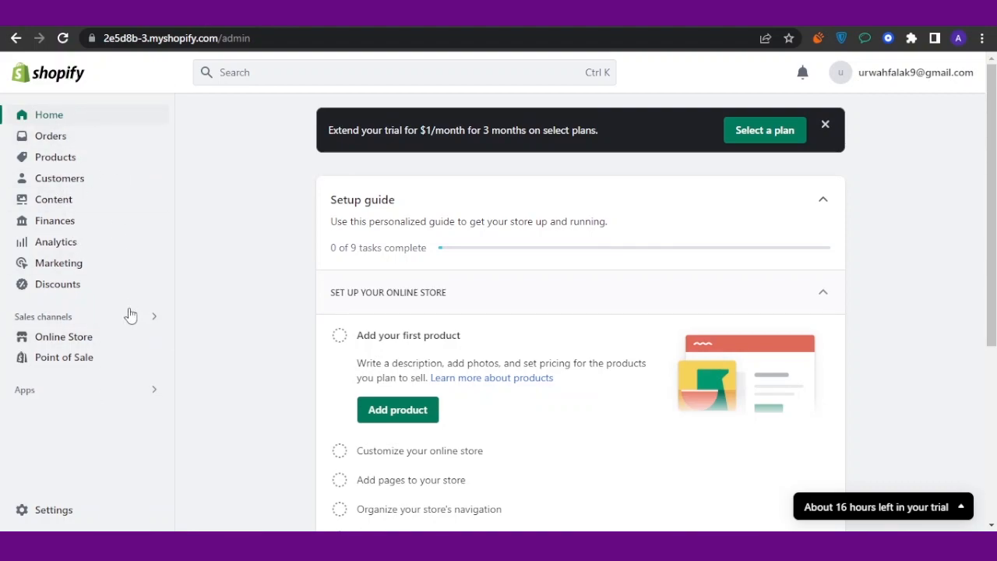
mouse_move(109, 114)
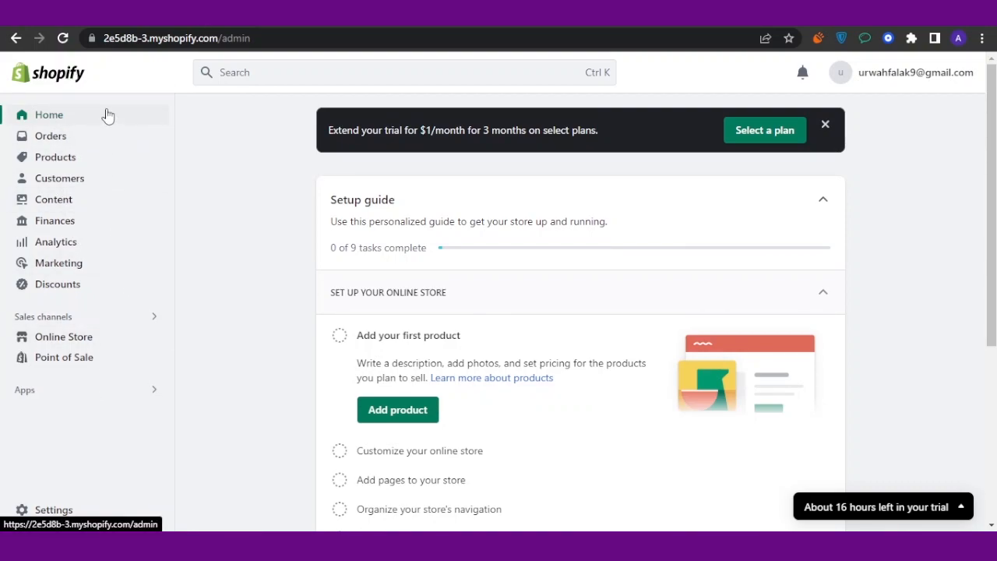
mouse_move(105, 402)
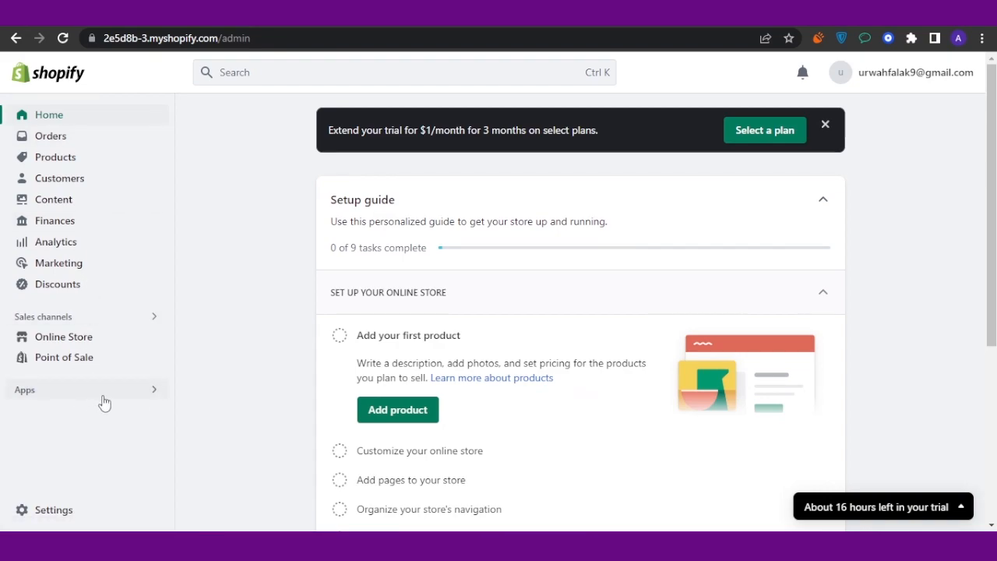
- Open Apps in the admin sidebar to show installed apps like DSers and CJDropshipping
left_click(24, 389)
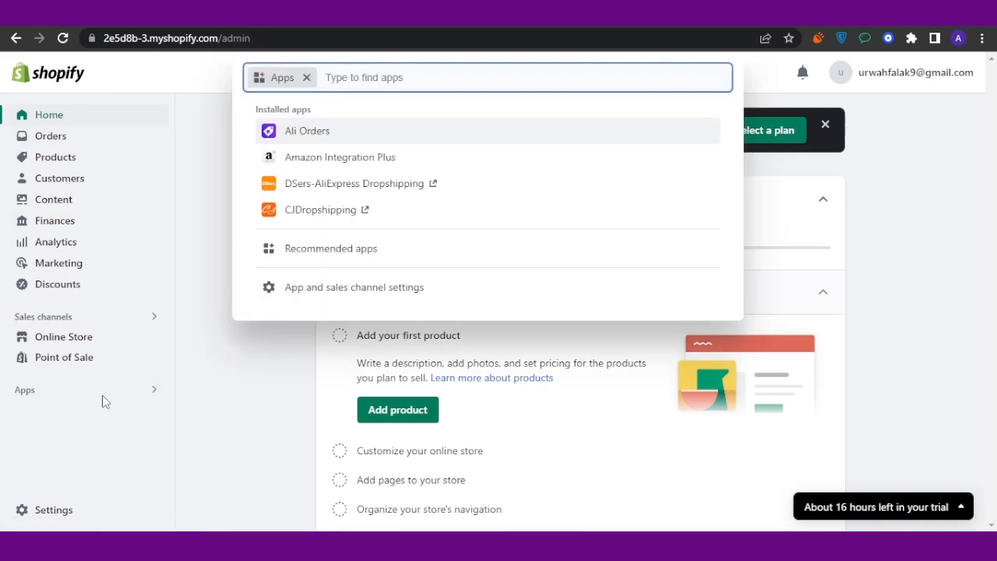
mouse_move(343, 287)
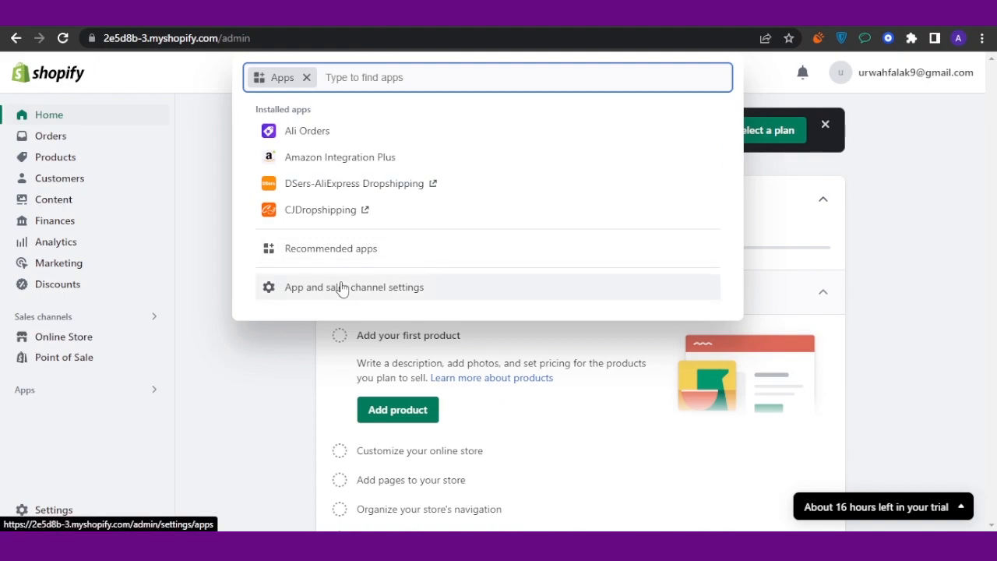
mouse_move(388, 293)
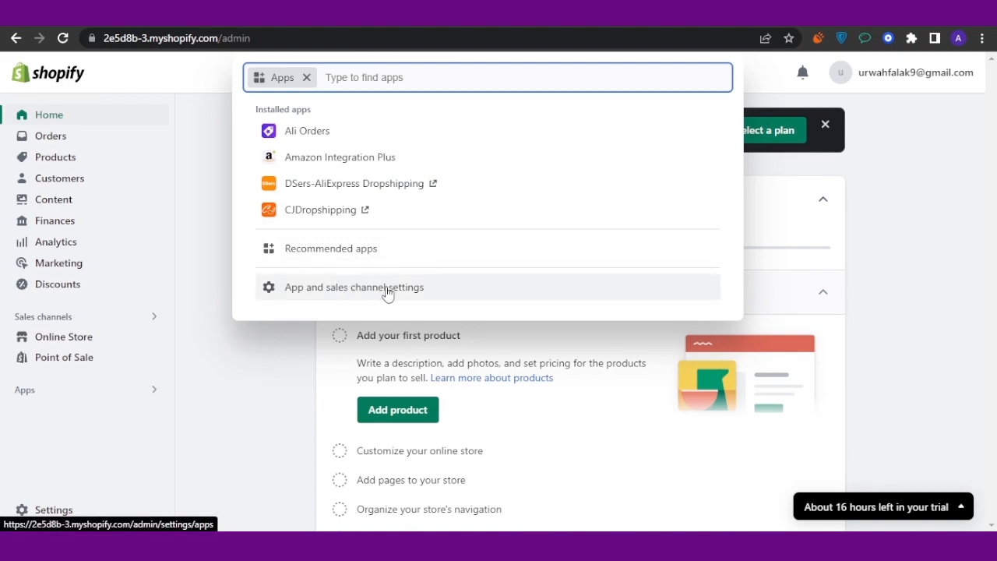
- Go to App and sales channel settings listing the five installed apps
left_click(354, 287)
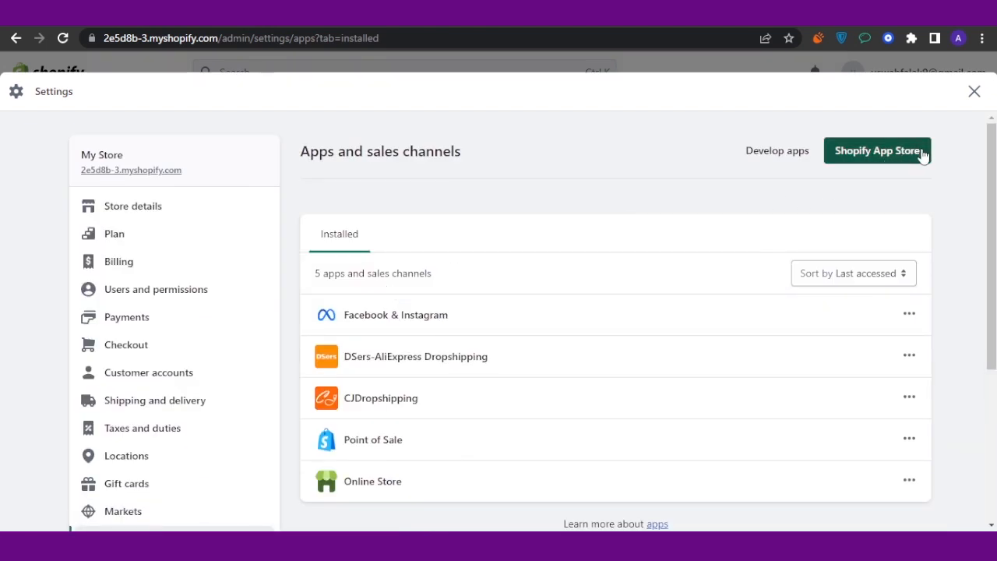
mouse_move(823, 120)
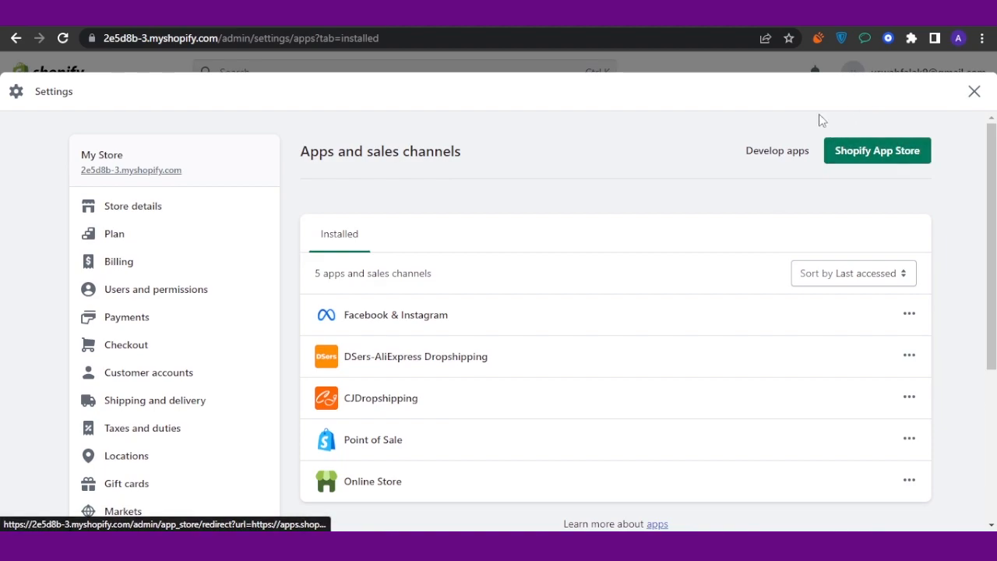
- In the Shopify App Store, replace the DSers search with 'instagram' to get 414 results
left_click(876, 150)
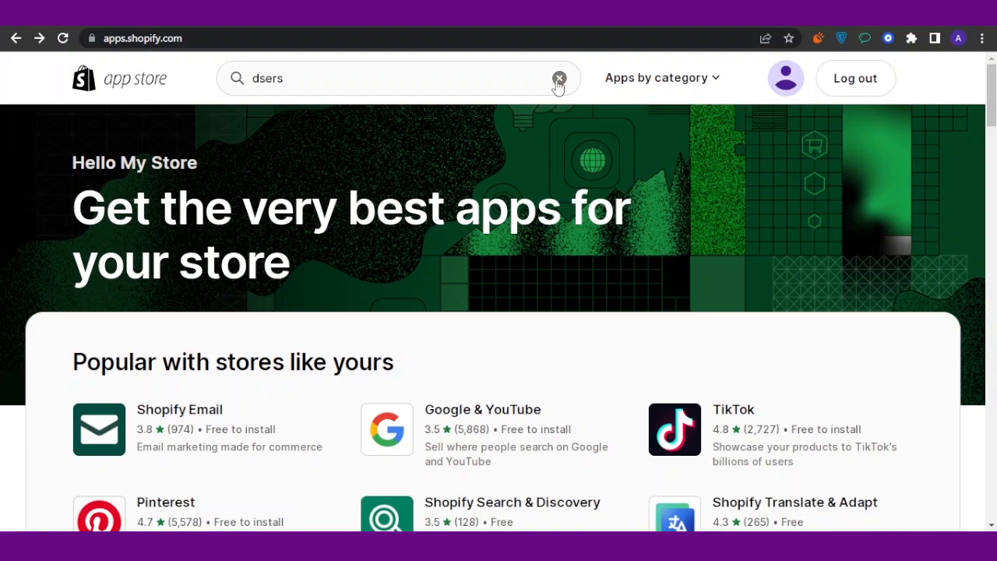
left_click(558, 78)
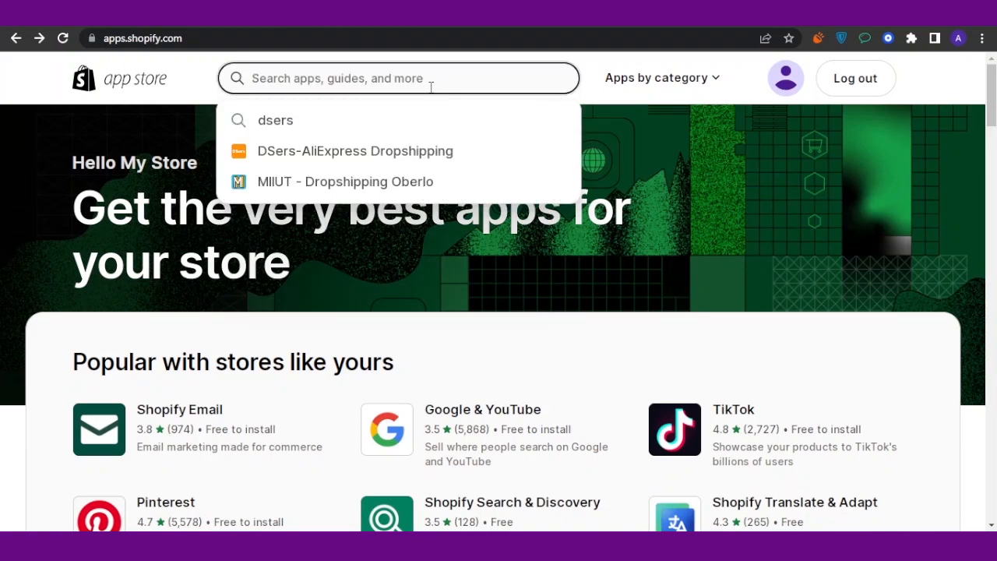
type("instagram")
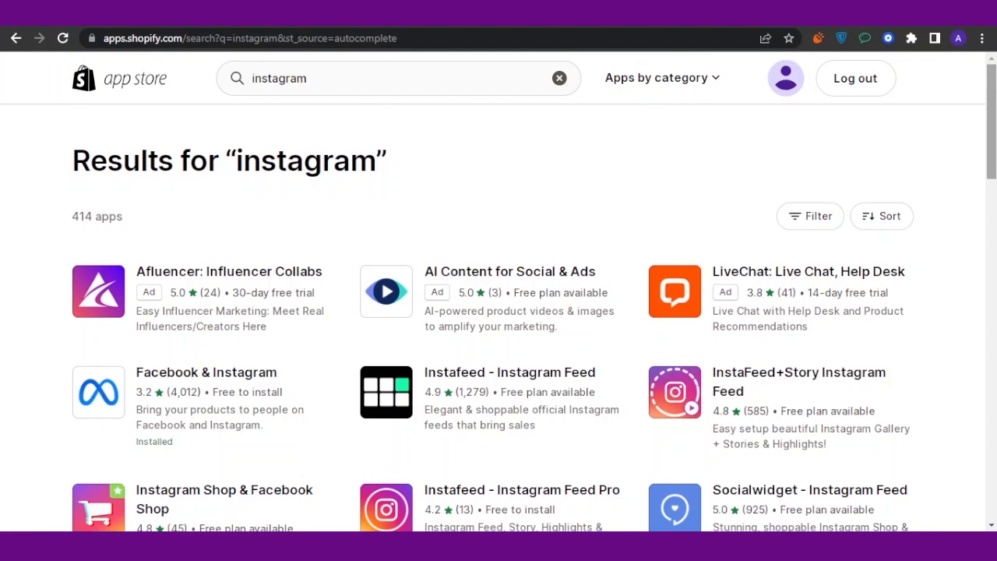
scroll("down", 3)
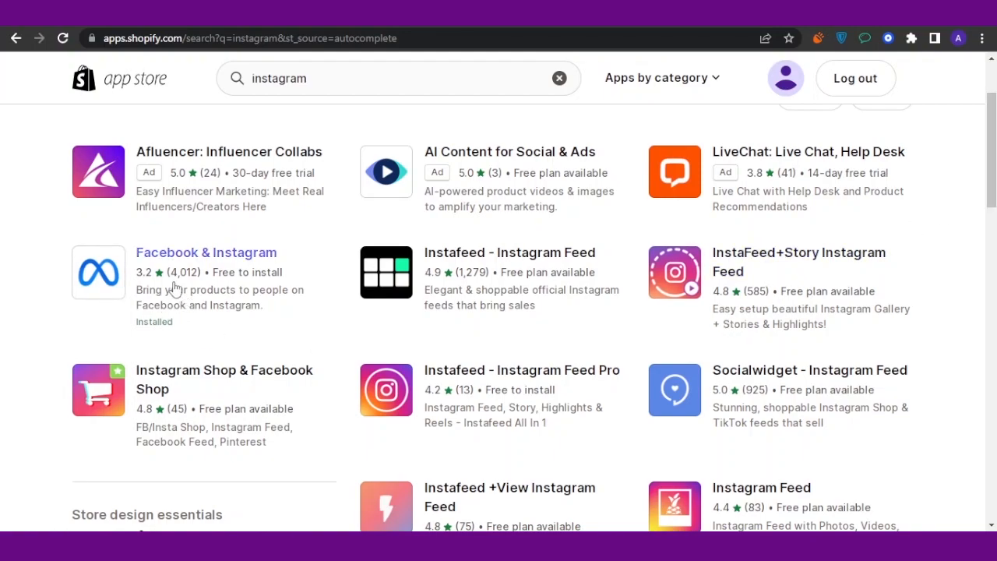
mouse_move(176, 337)
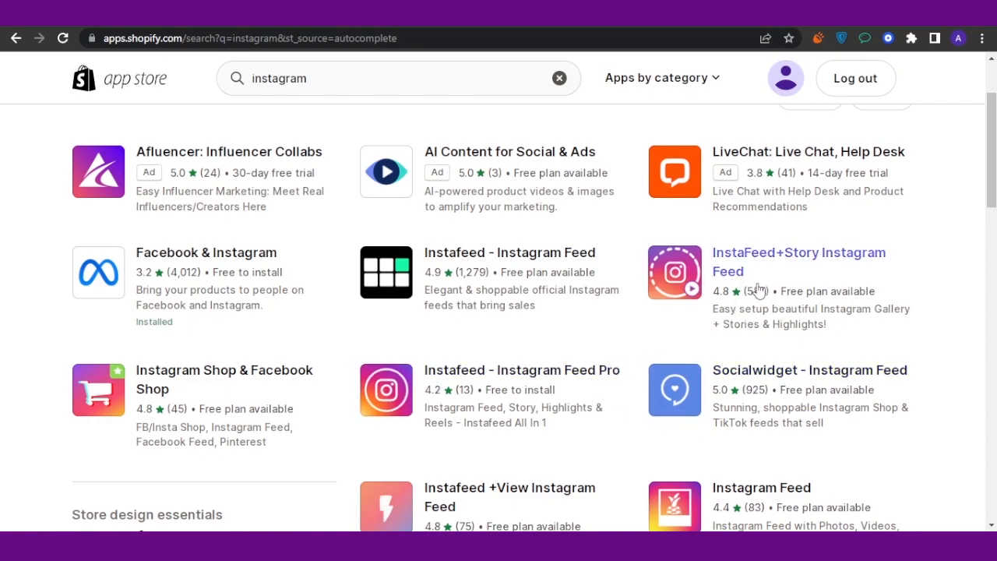
scroll("down", 3)
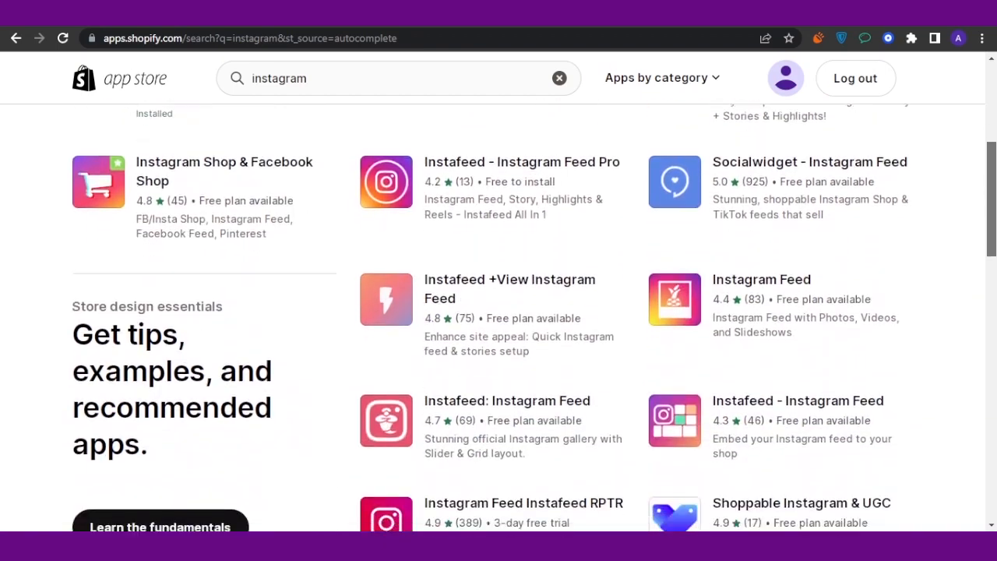
scroll("down", 3)
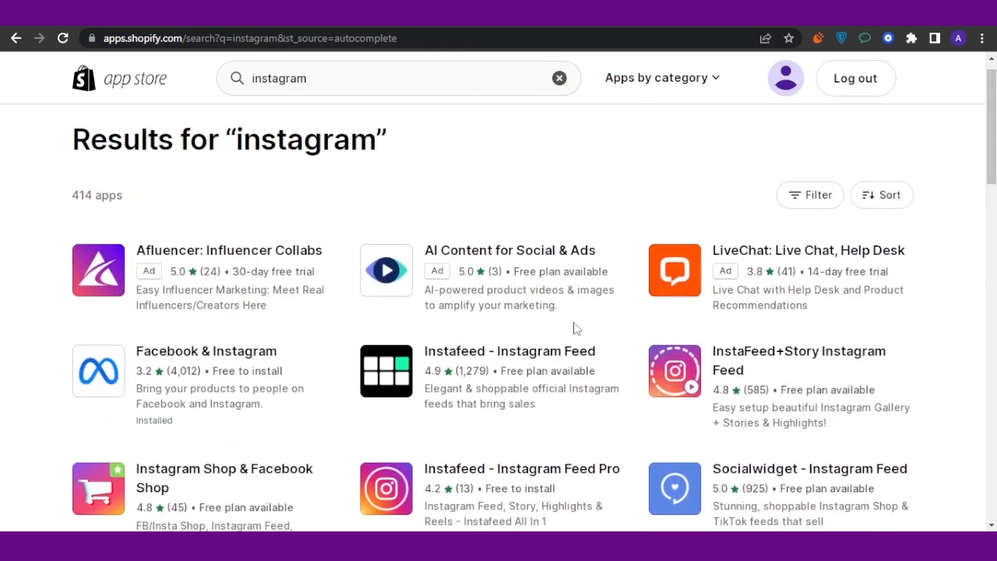
mouse_move(205, 350)
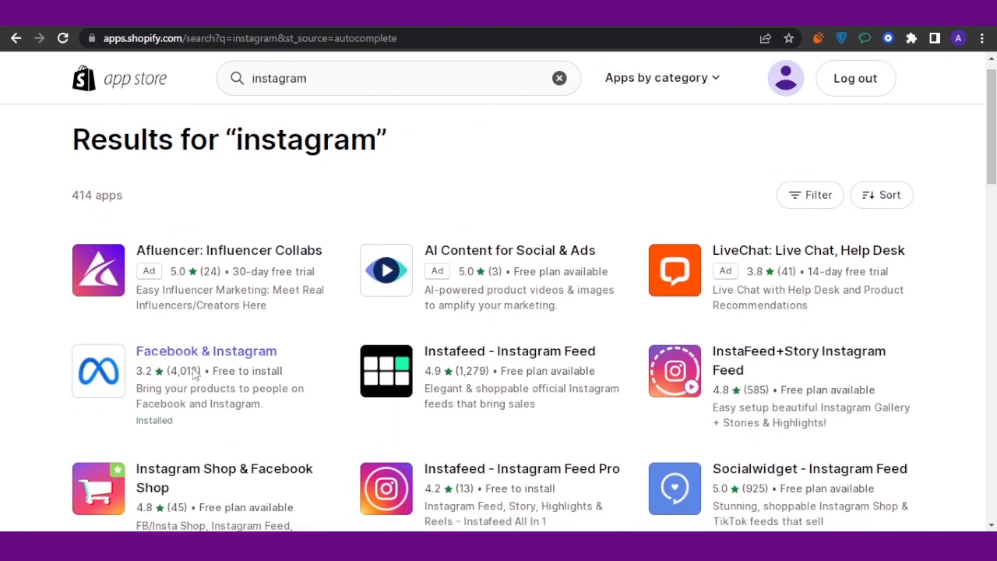
- Open the Facebook & Instagram listing and review its features and free-to-install pricing
left_click(206, 350)
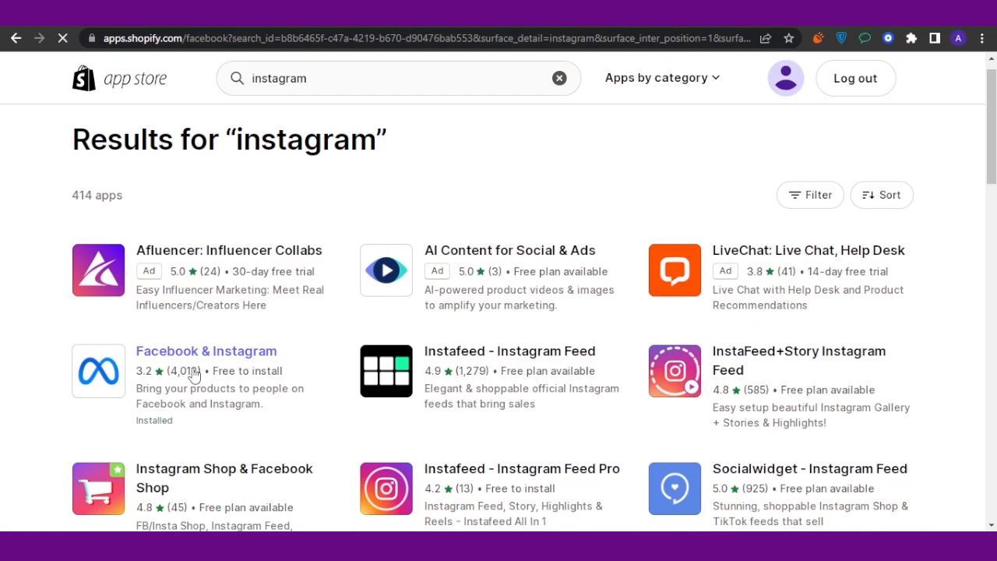
left_click(206, 351)
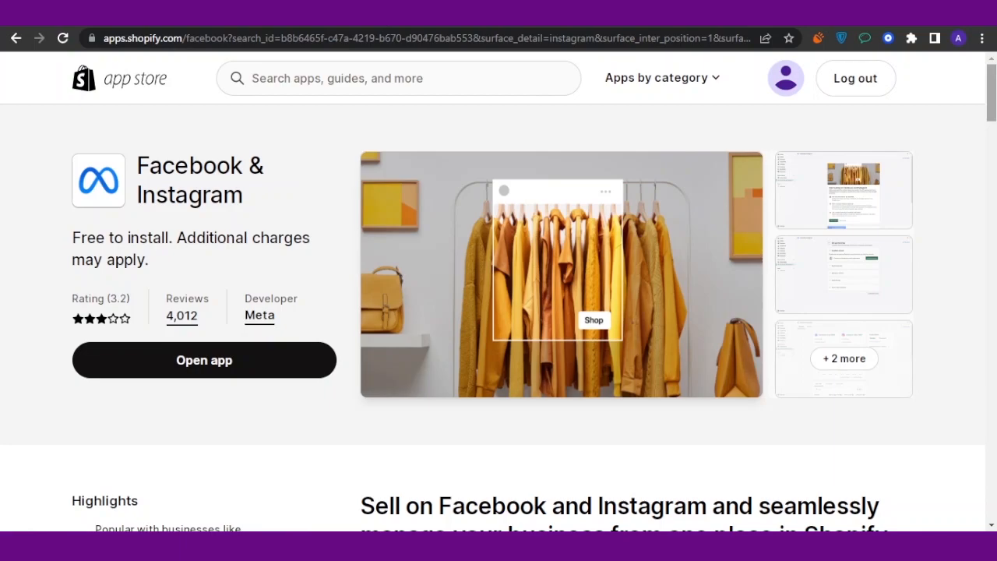
scroll("down", 3)
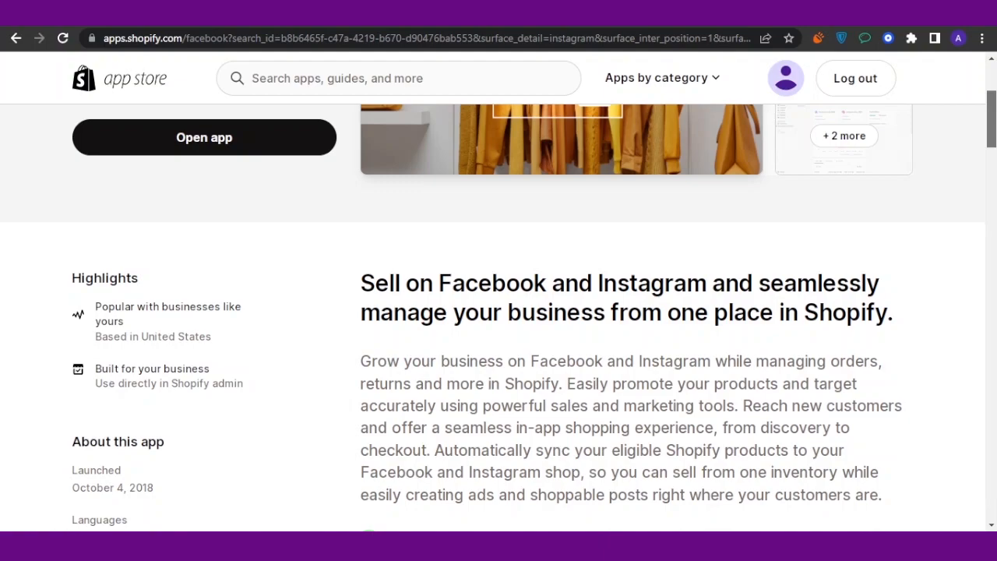
scroll("down", 3)
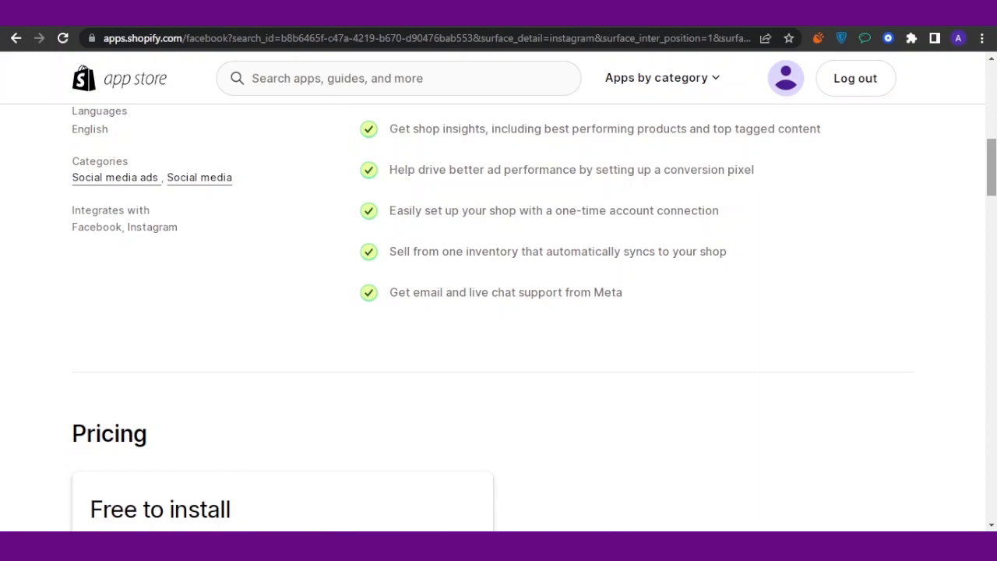
scroll("up", 3)
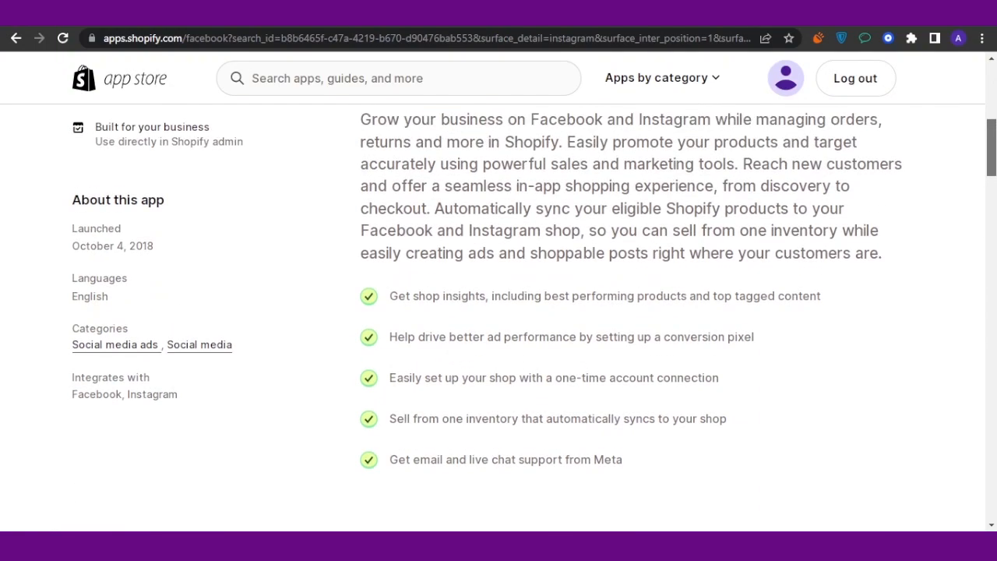
scroll("down", 3)
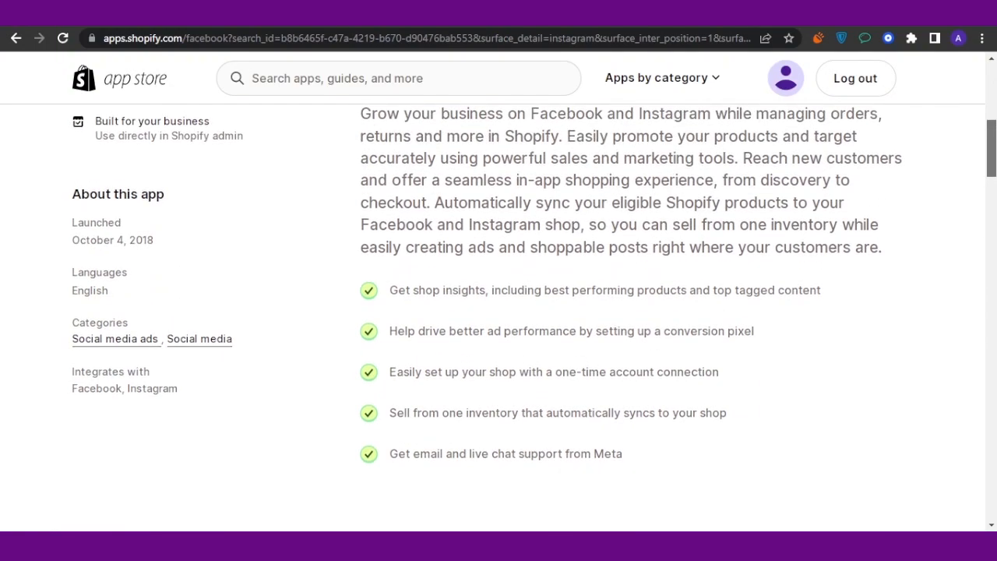
scroll("down", 3)
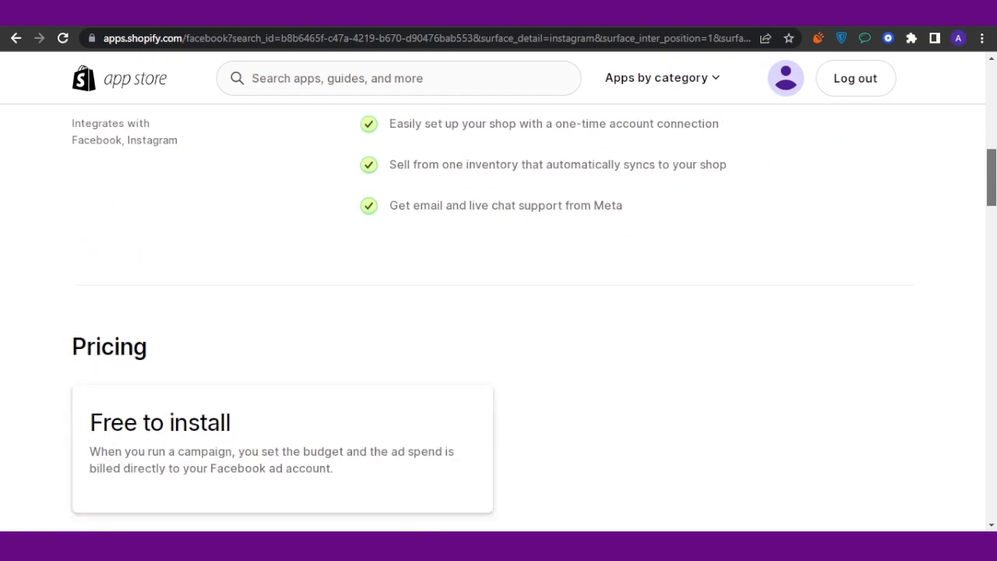
scroll("down", 3)
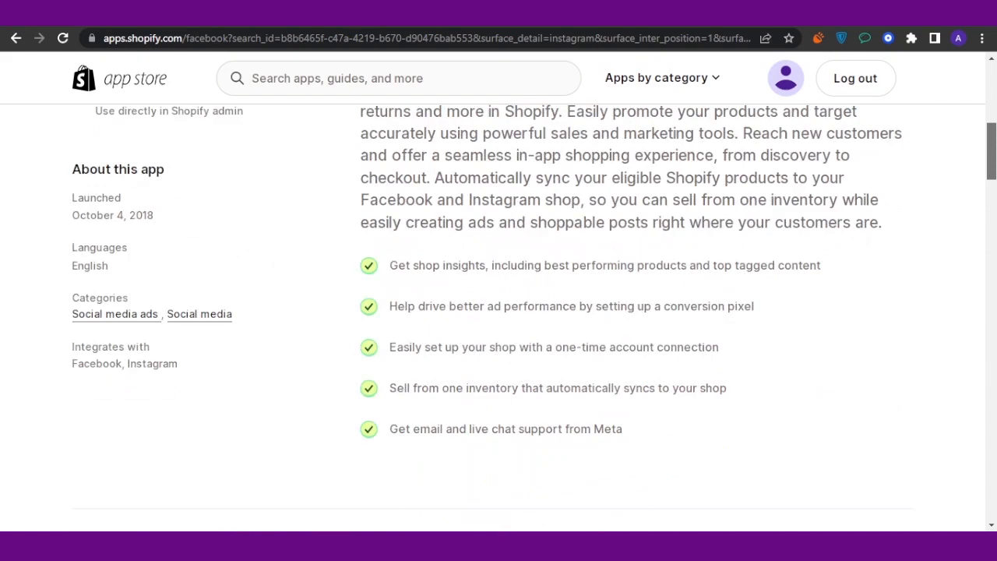
scroll("up", 3)
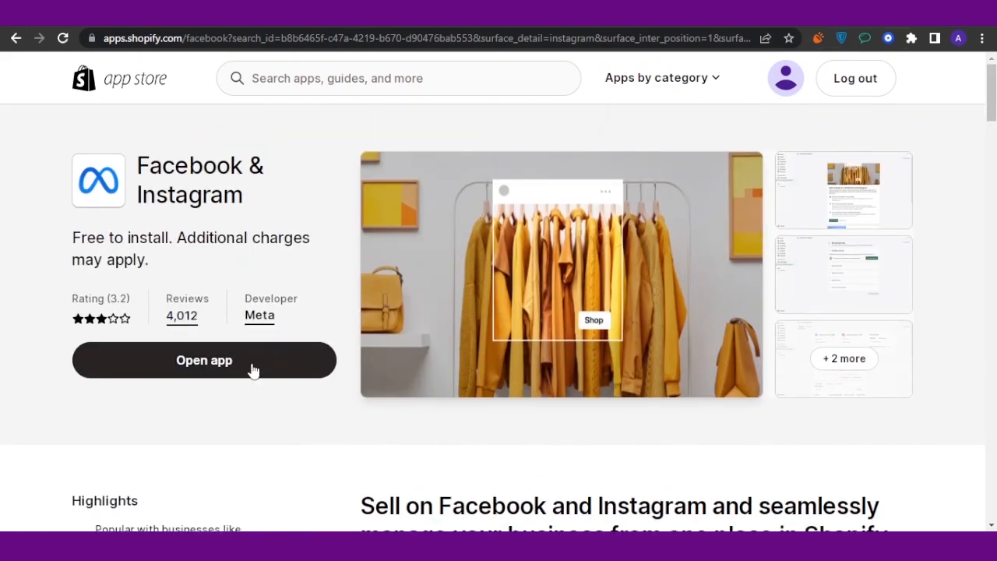
mouse_move(230, 359)
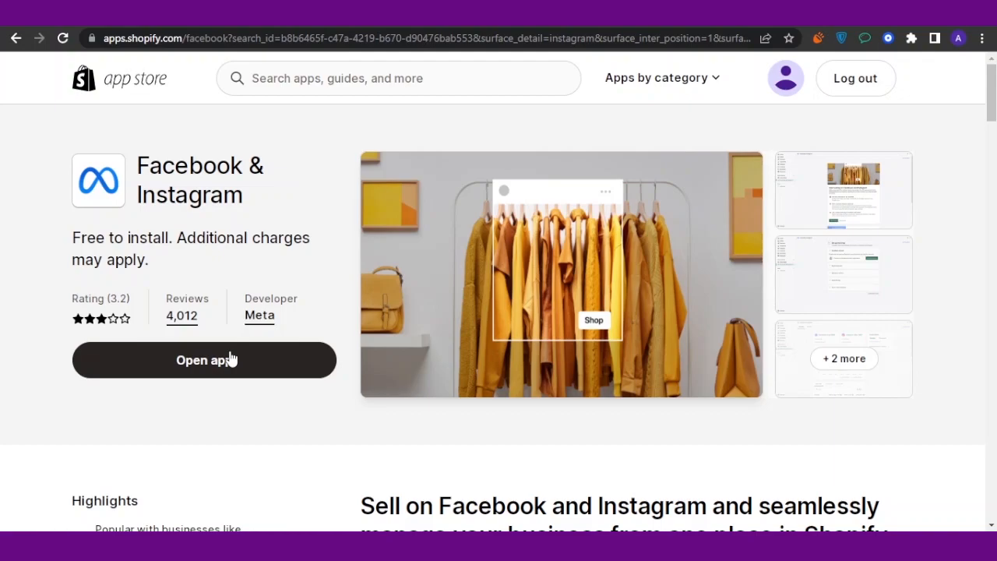
- Launch Facebook & Instagram in the admin and scroll to its Start setup section
left_click(204, 360)
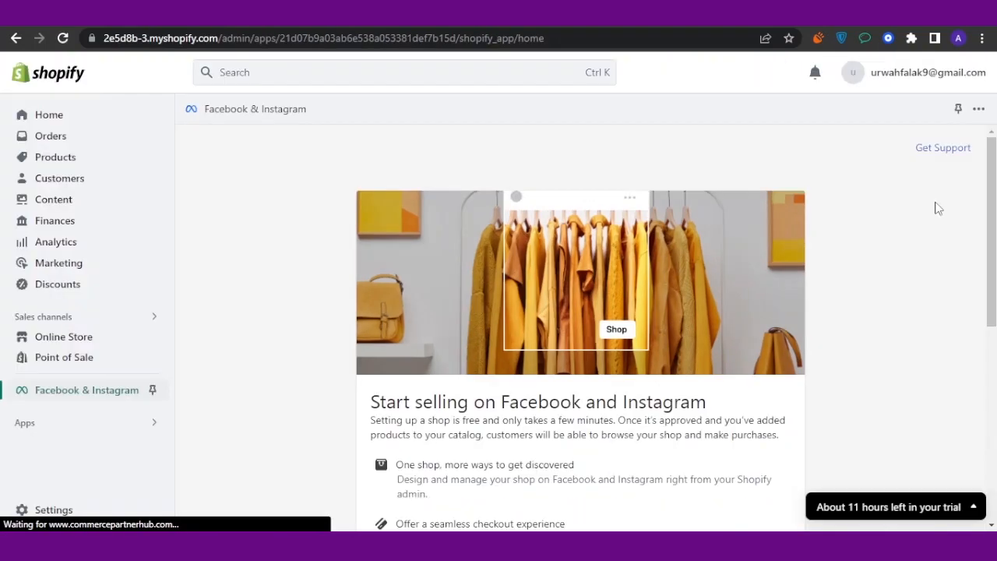
scroll("down", 3)
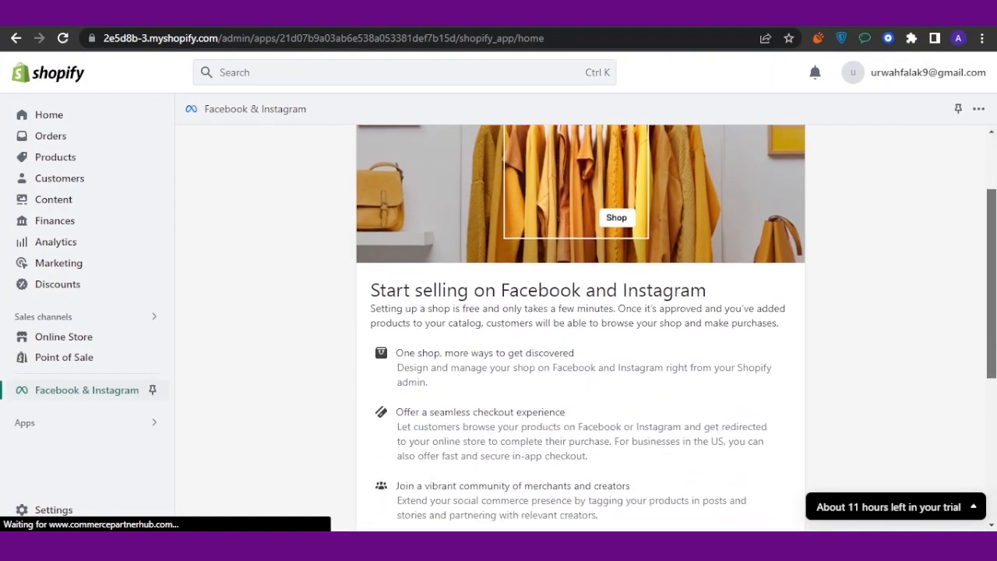
scroll("down", 3)
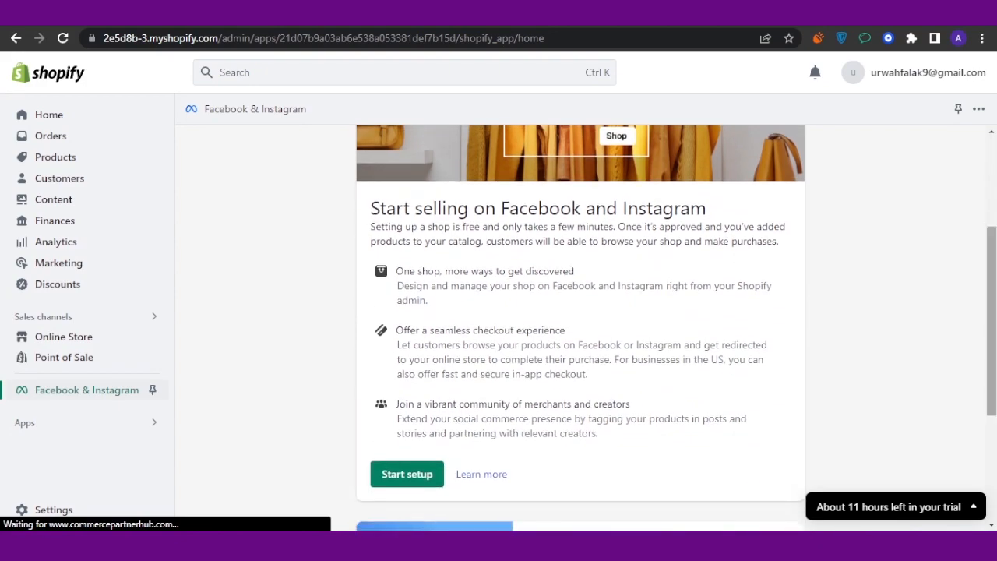
mouse_move(450, 464)
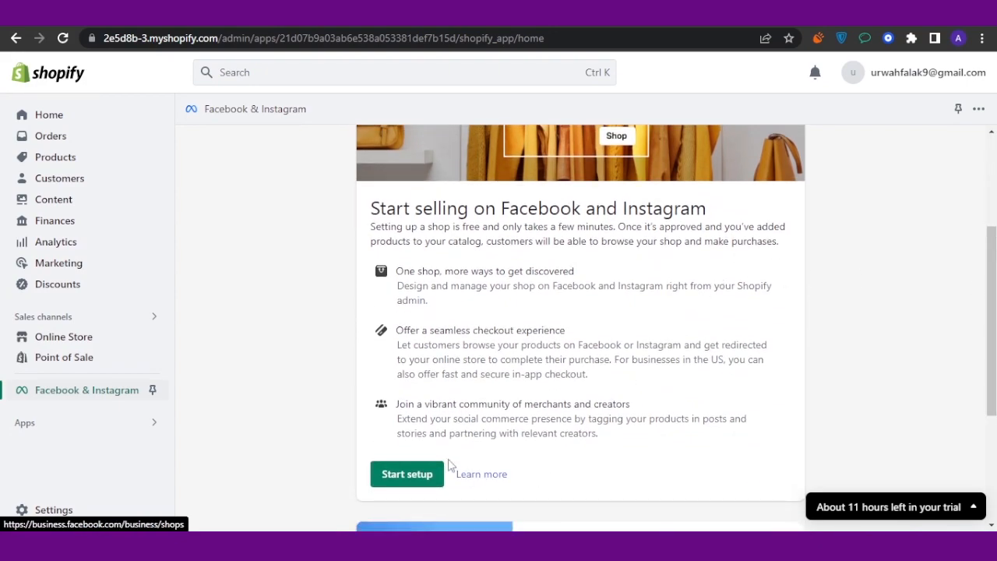
left_click(406, 474)
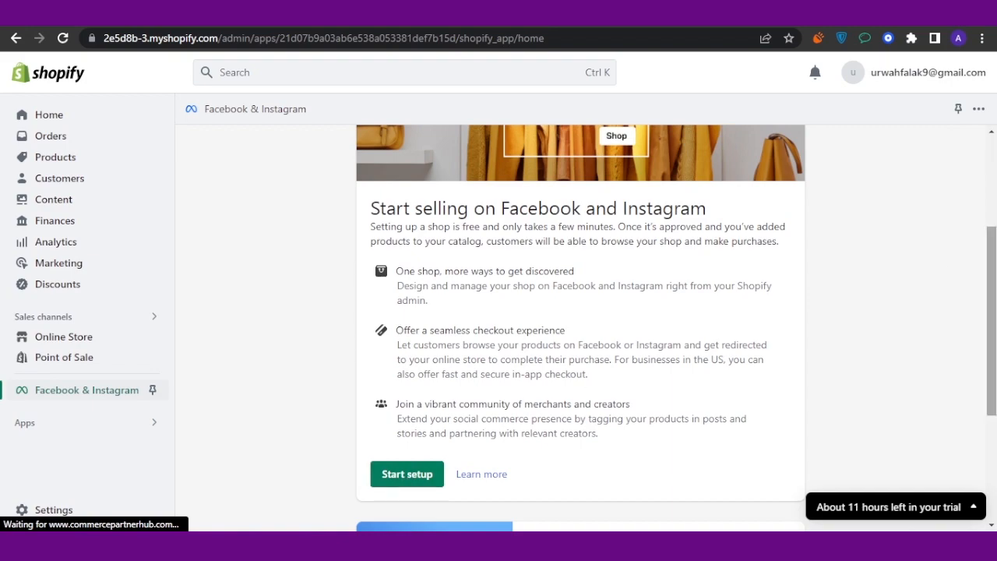
scroll("down", 3)
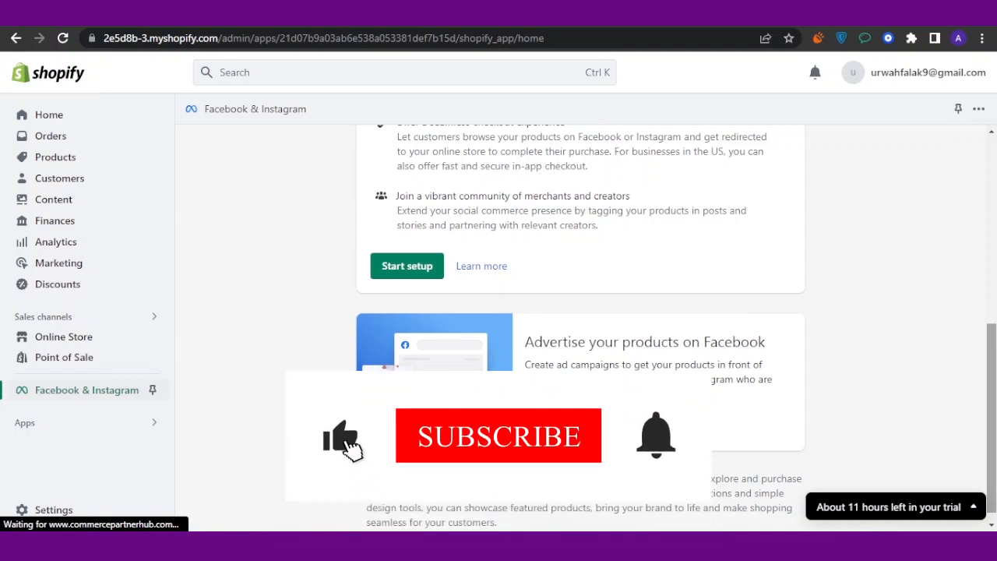
left_click(498, 435)
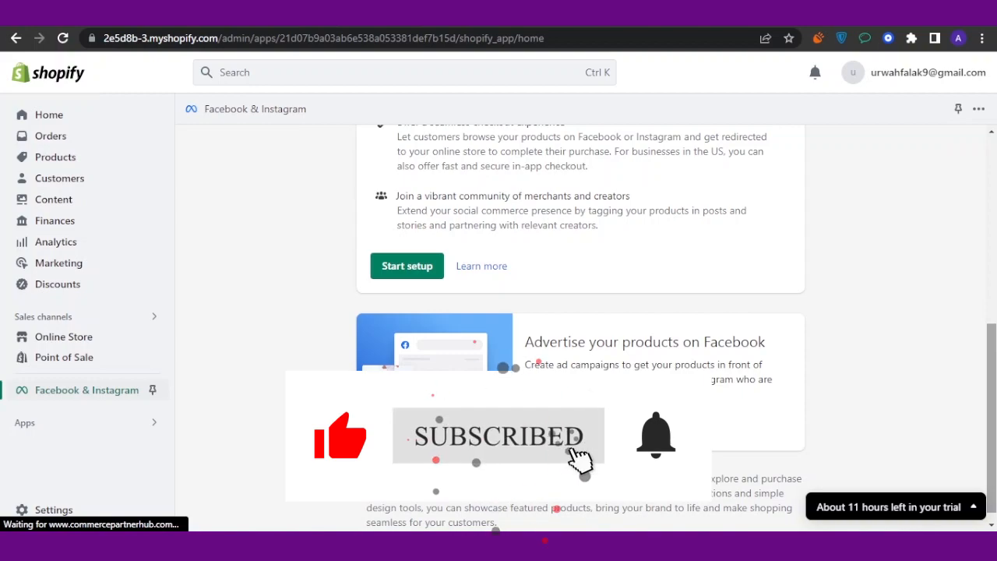